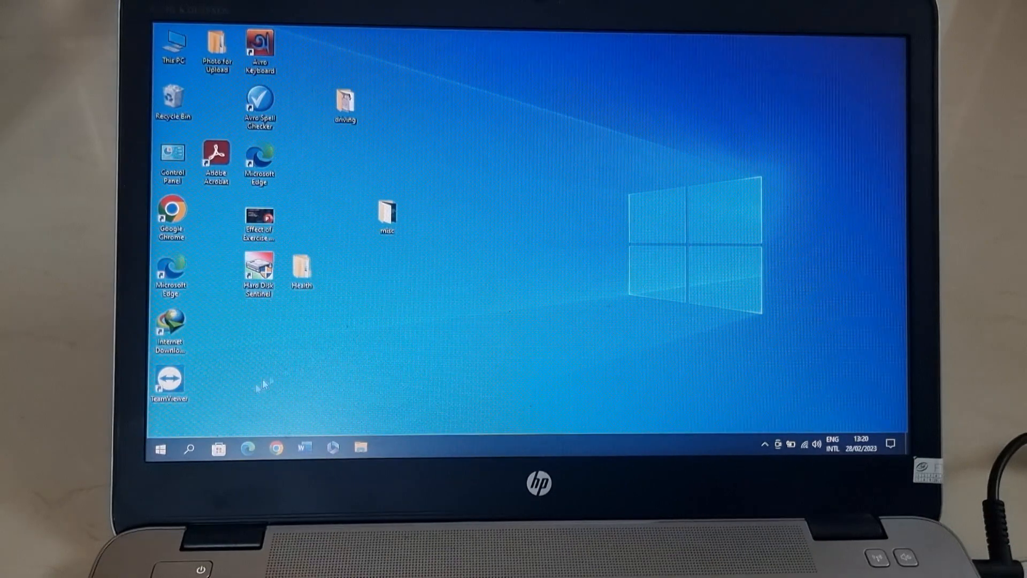
Search 'disk clean up', then 'dxdiag' so the dxdiag run command appears as best match
click(188, 448)
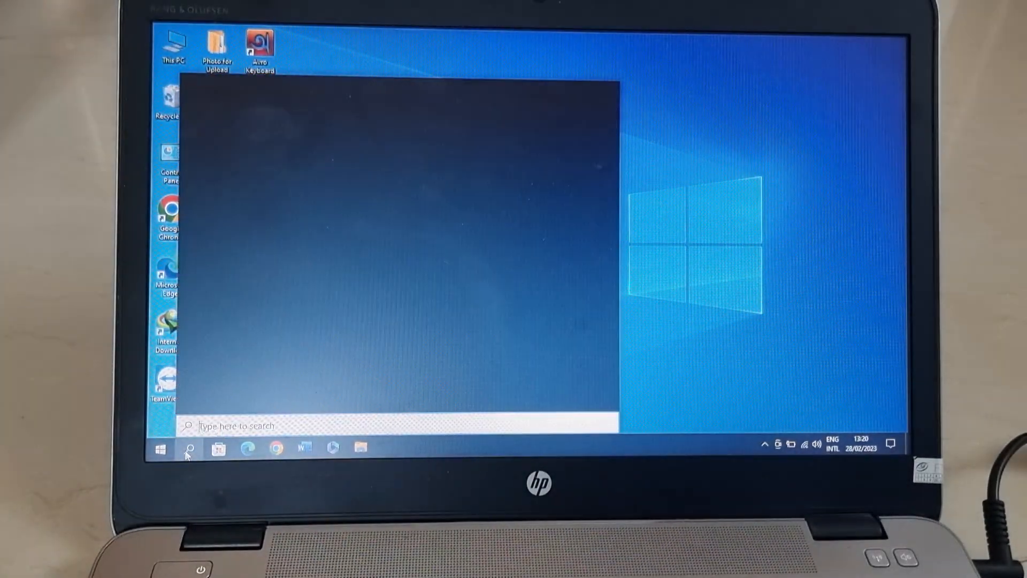
text(disk clean up)
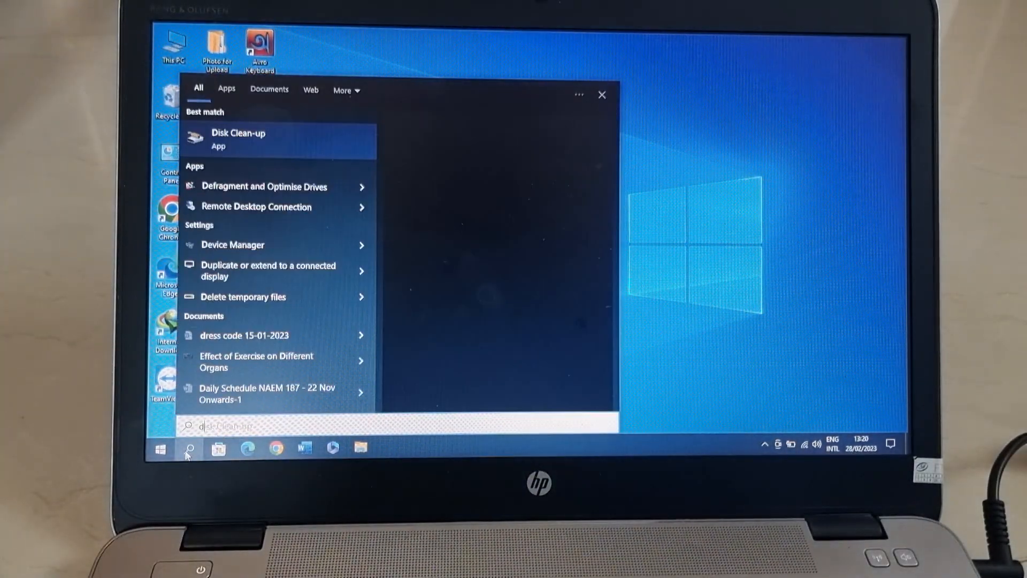
text(dxdiag)
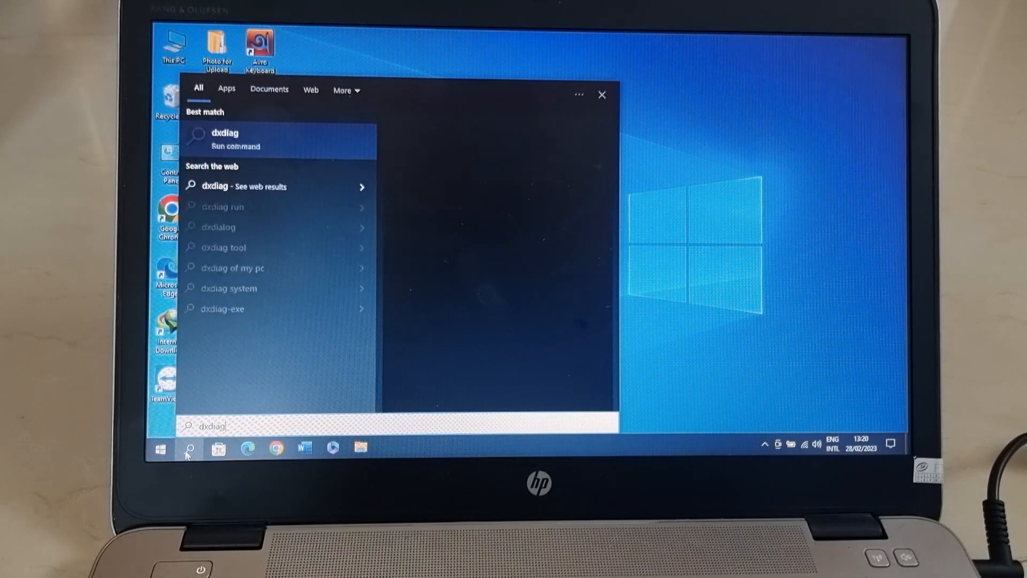